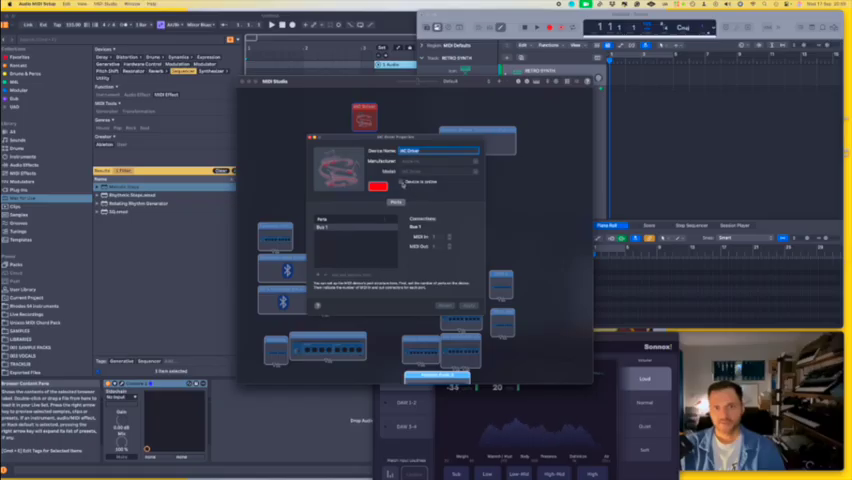
- Bring the IAC Driver device online so its bus can carry MIDI between apps
{"action": "left_click", "coordinate": [402, 182]}
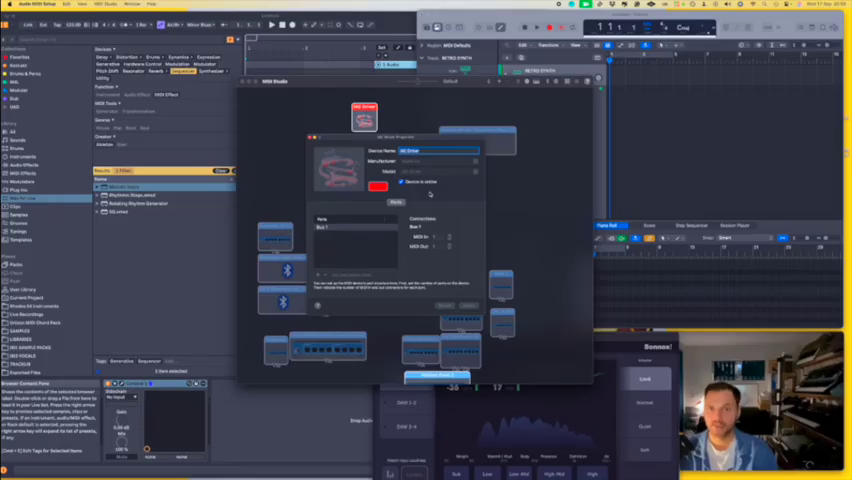
{"action": "left_click", "coordinate": [408, 182]}
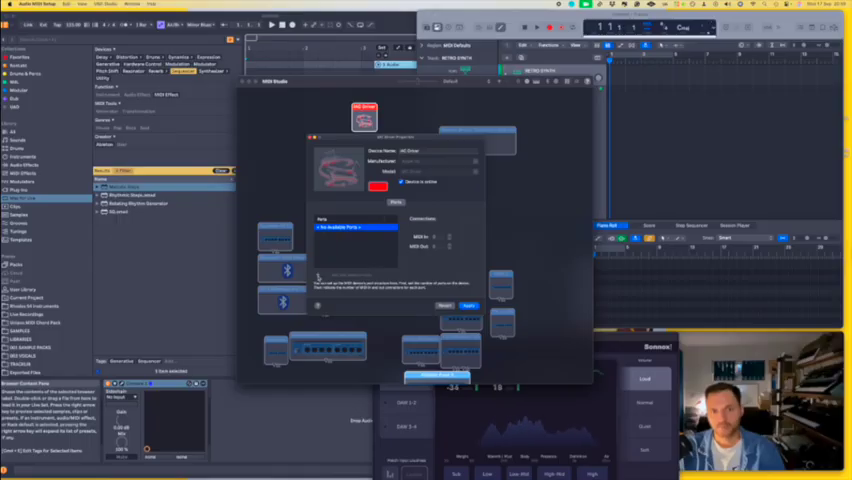
{"action": "left_click", "coordinate": [350, 228]}
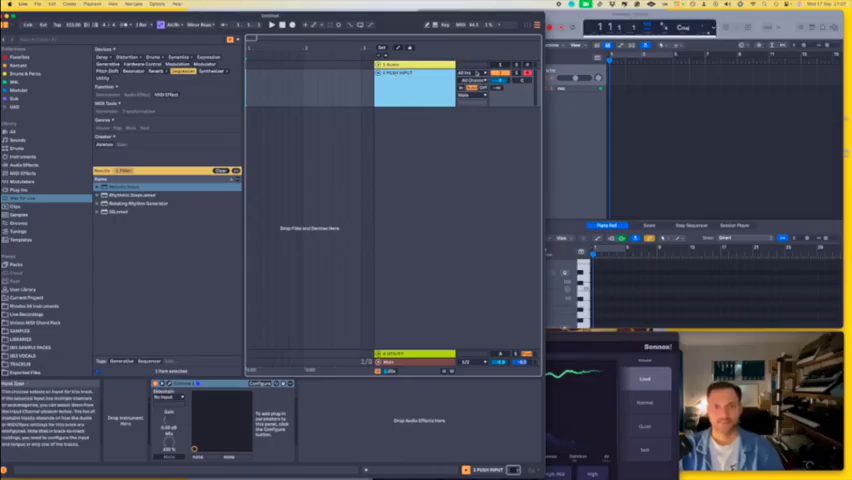
- Route the track's MIDI To output to the IAC Driver bus on a chosen channel
{"action": "left_click", "coordinate": [470, 72]}
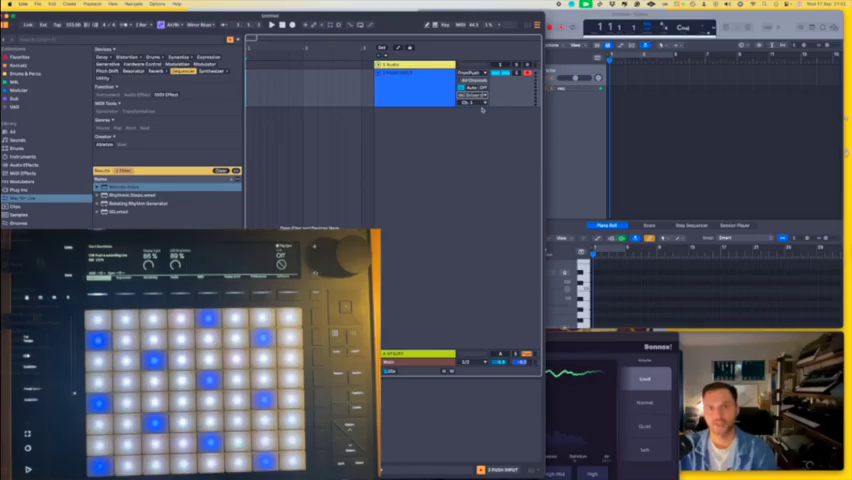
{"action": "left_click", "coordinate": [472, 100]}
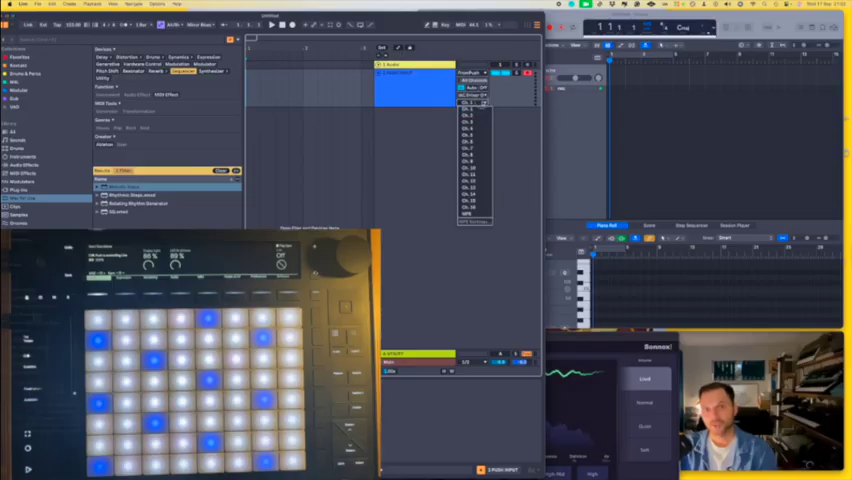
{"action": "left_click", "coordinate": [470, 104]}
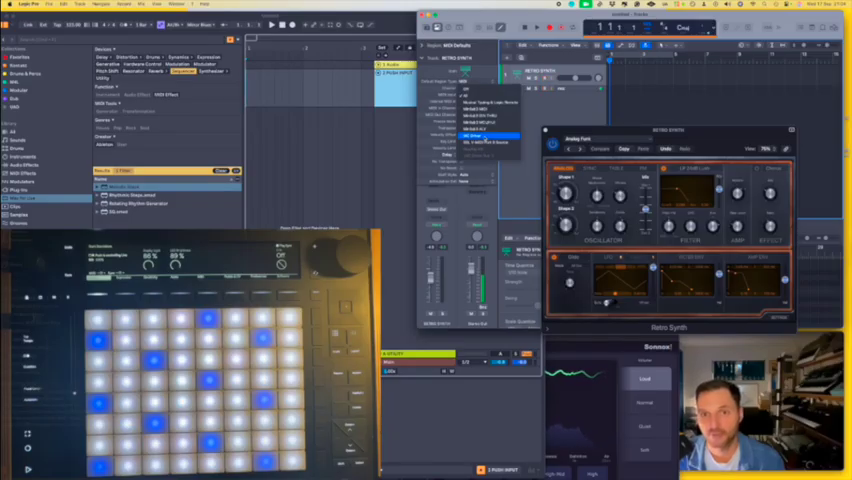
- Select the IAC Driver bus as the MIDI input for the Retro Synth track
{"action": "left_click", "coordinate": [484, 130]}
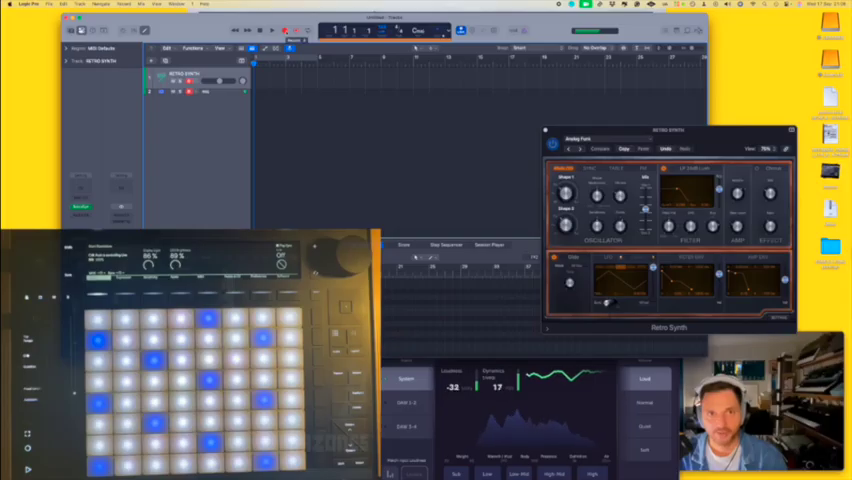
{"action": "left_click", "coordinate": [272, 30]}
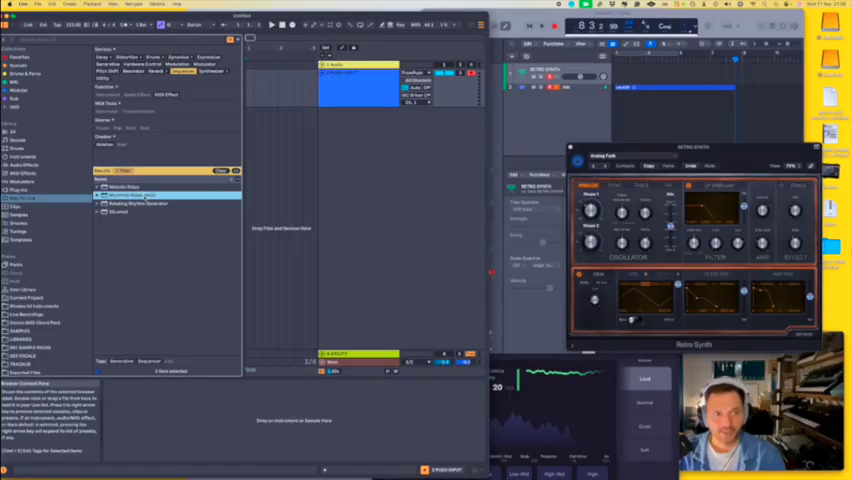
- Bring Ableton Live's window forward with its browser beside Logic's Retro Synth
{"action": "left_click", "coordinate": [124, 188]}
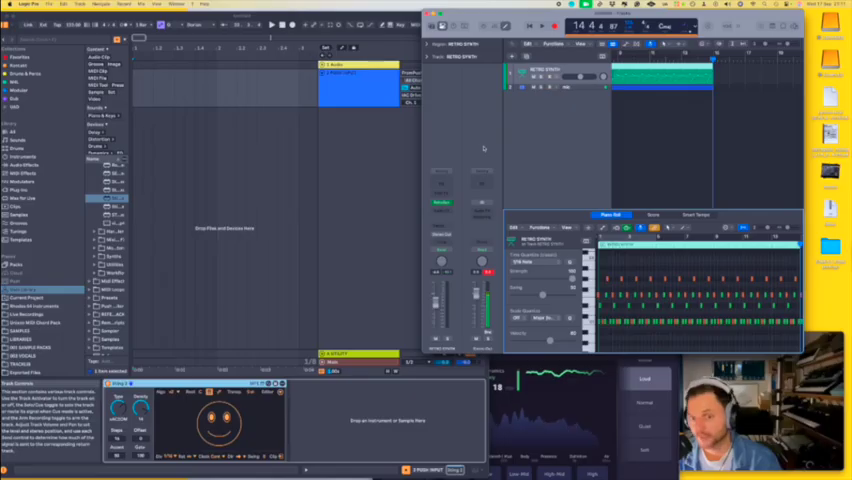
{"action": "mouse_move", "coordinate": [552, 192]}
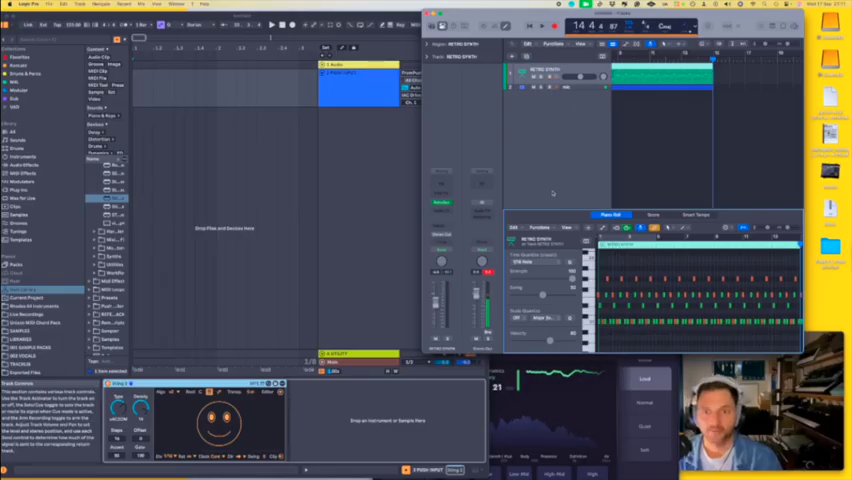